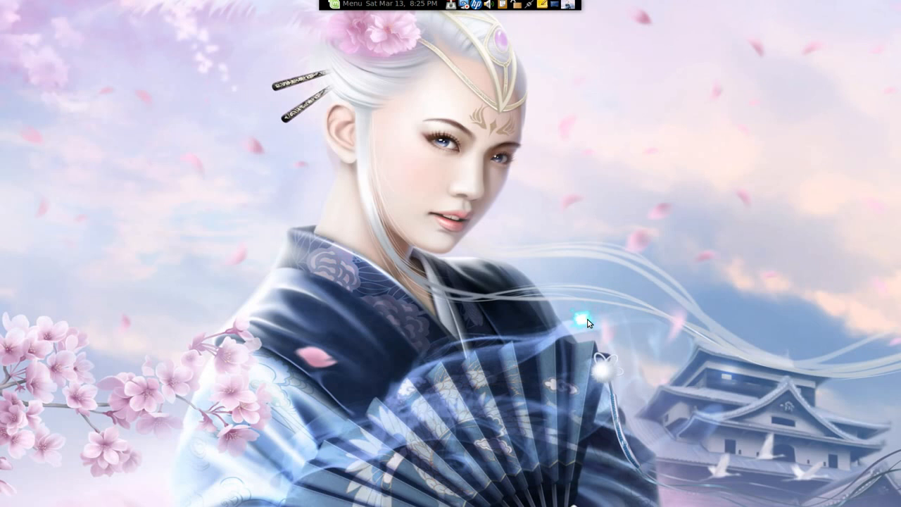
mouse_move(585, 321)
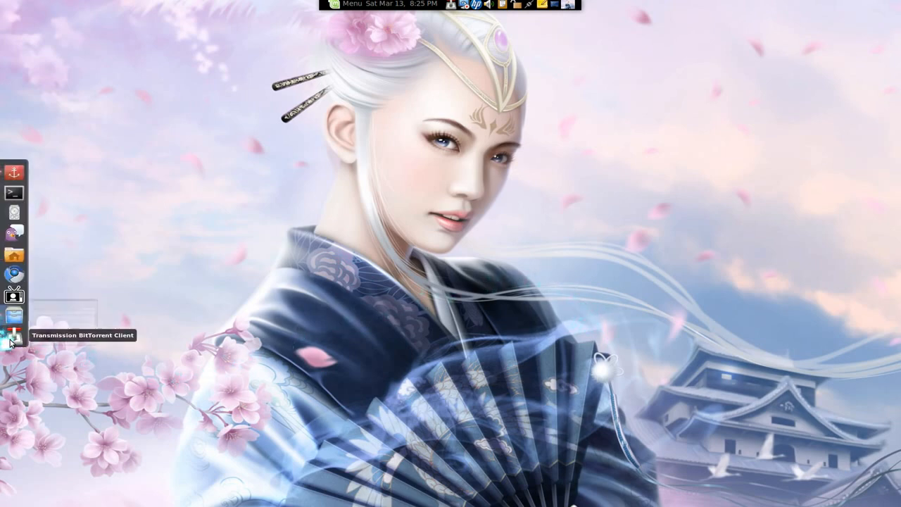
- Launch Transmission and confirm it reports version 1.91 in the About dialog
click(13, 331)
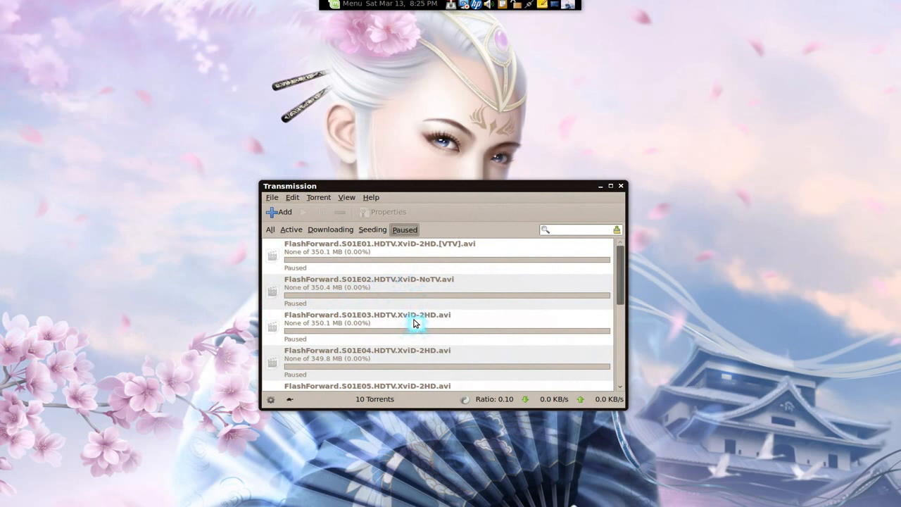
click(415, 323)
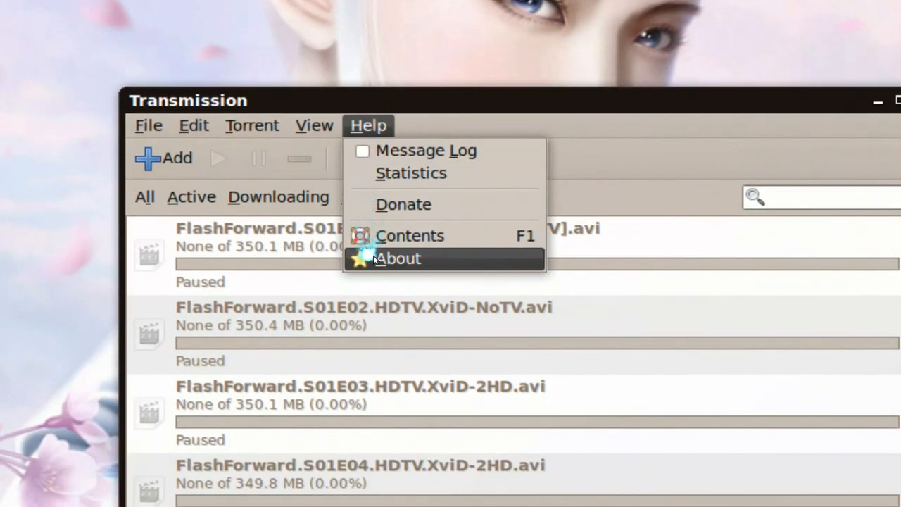
click(397, 259)
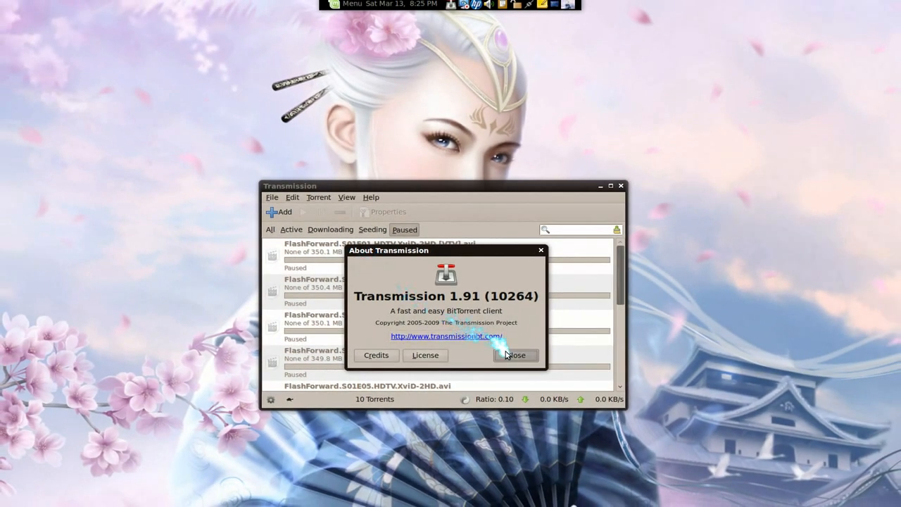
click(515, 355)
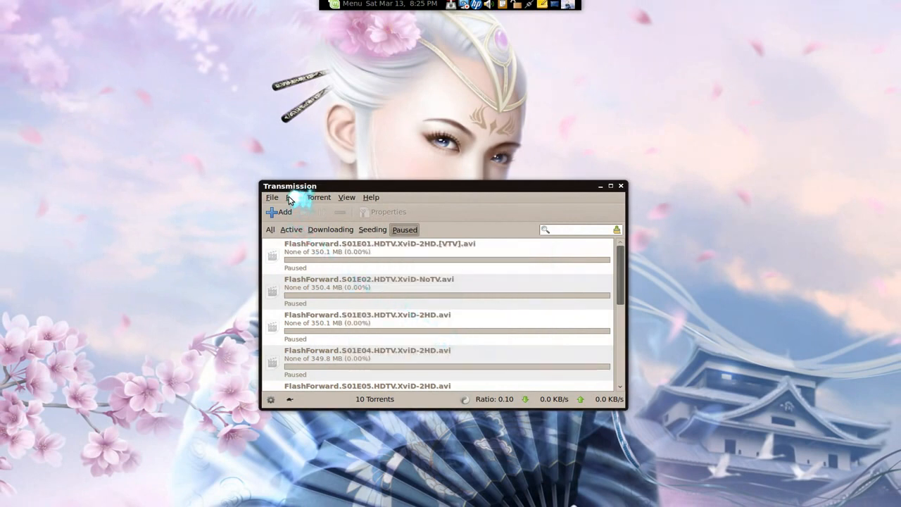
- Show the Torrents preferences with the .torrent watch folder selected for auto-adding
click(298, 197)
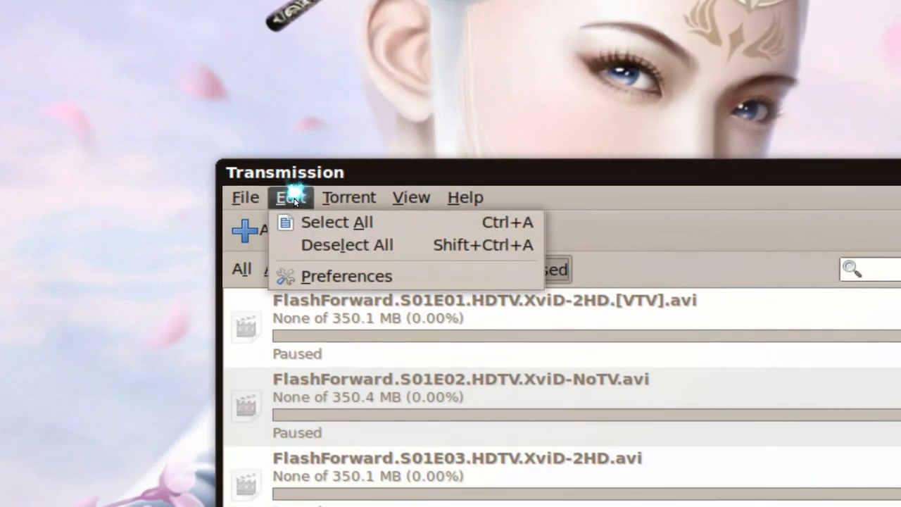
click(346, 275)
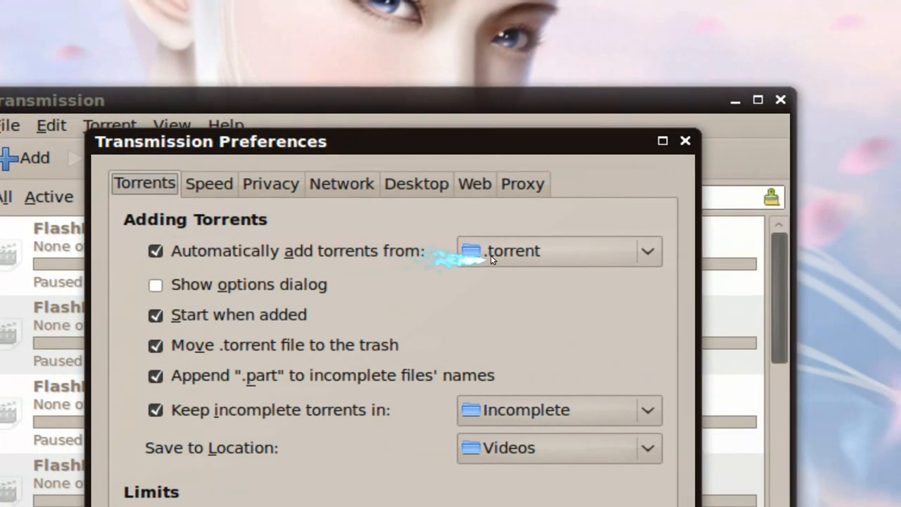
click(556, 250)
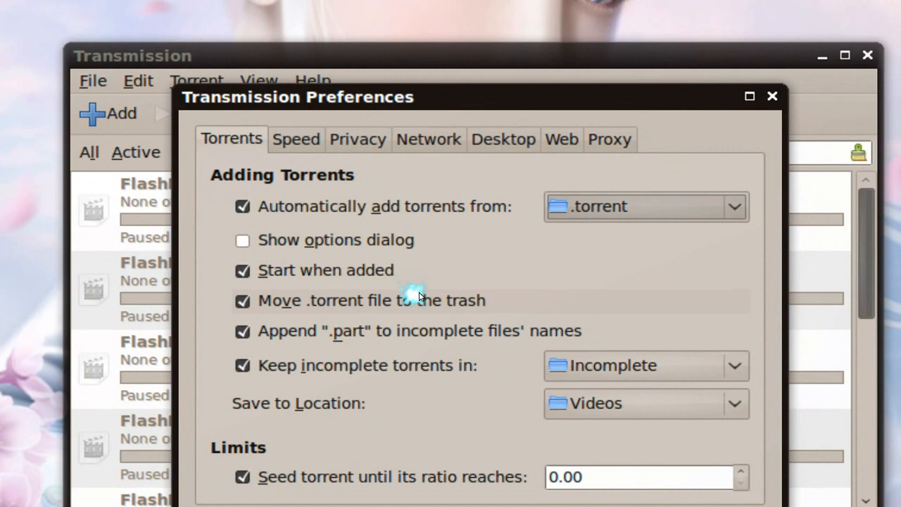
mouse_move(419, 296)
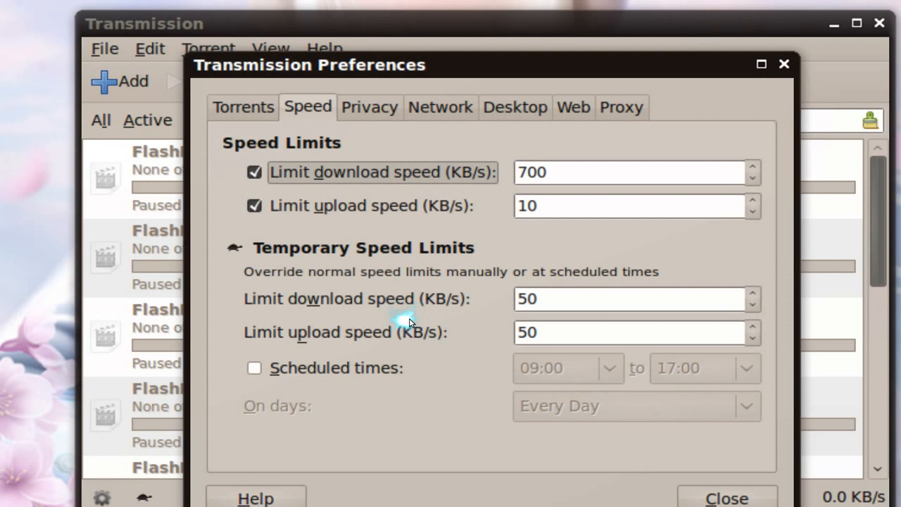
mouse_move(412, 322)
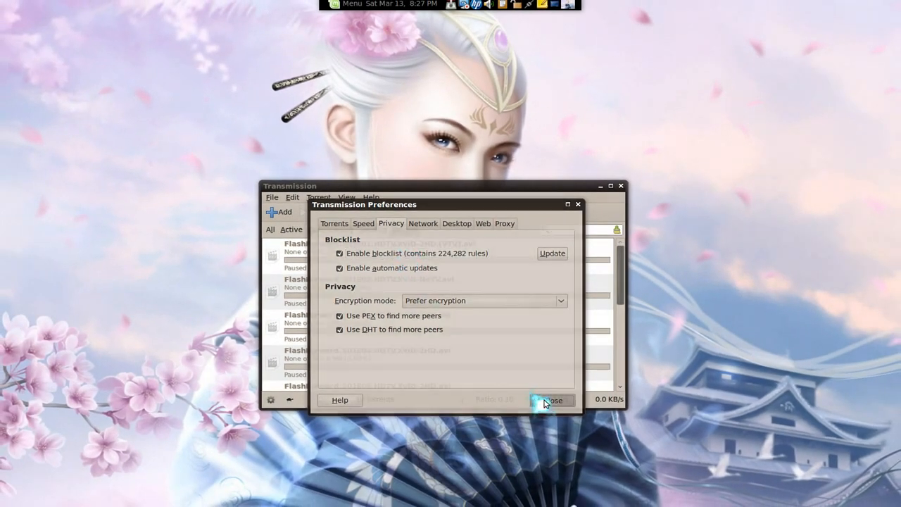
- Dismiss Preferences and filter to downloading torrents, then back to the ten paused ones
click(551, 400)
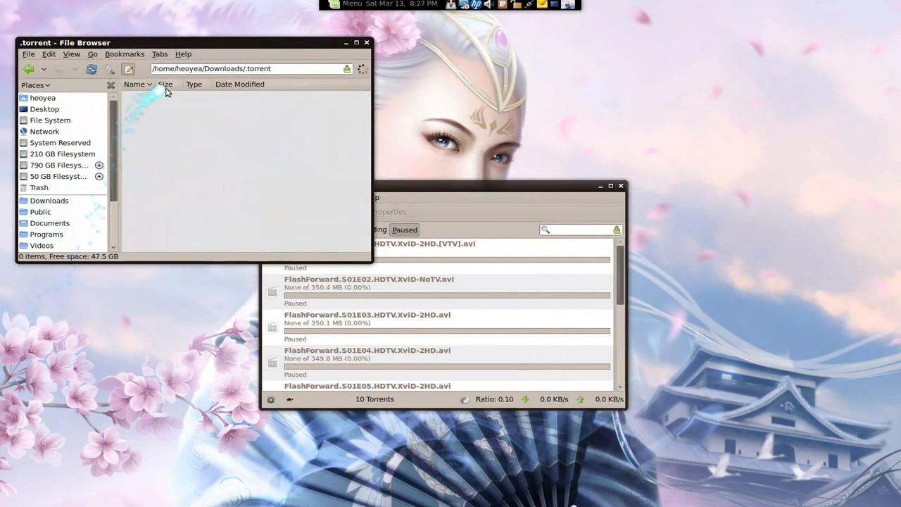
mouse_move(257, 162)
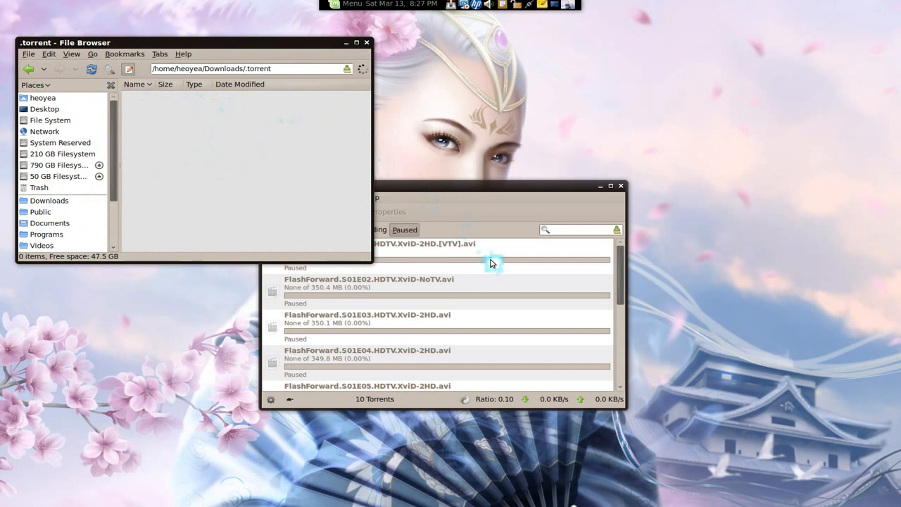
mouse_move(112, 289)
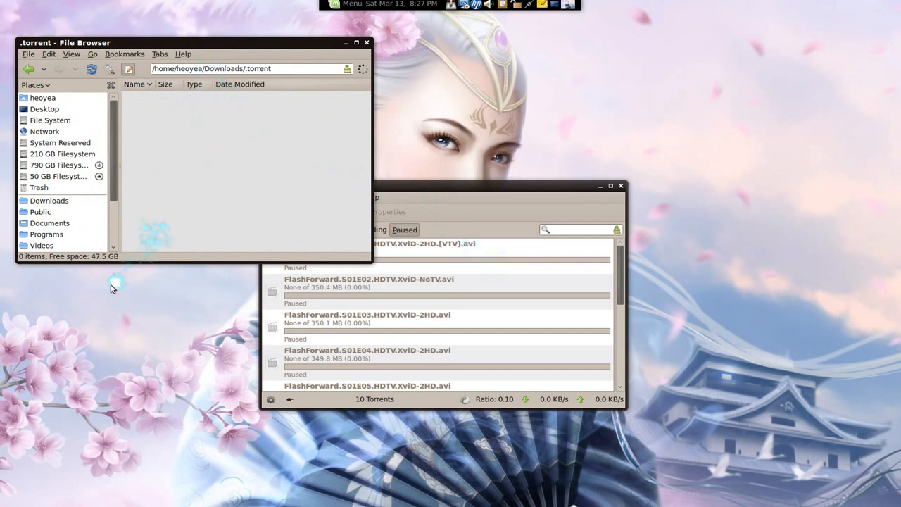
mouse_move(402, 276)
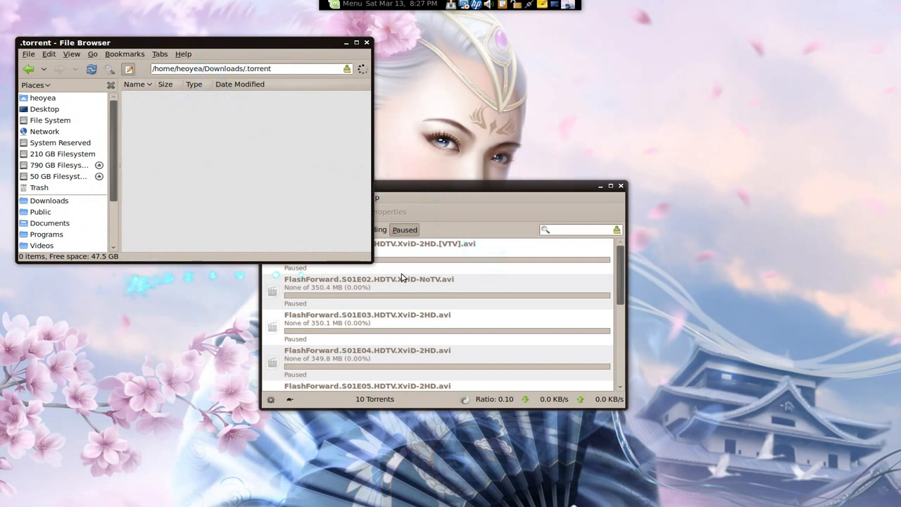
click(387, 246)
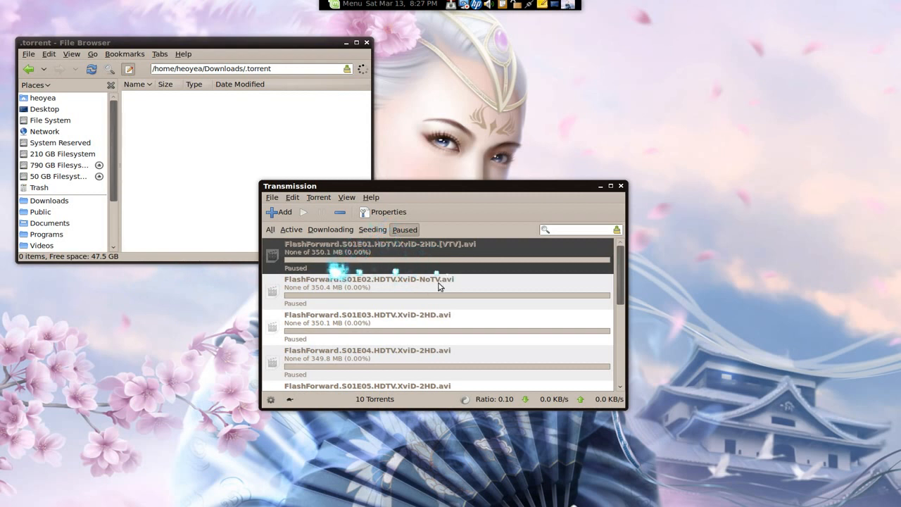
mouse_move(415, 327)
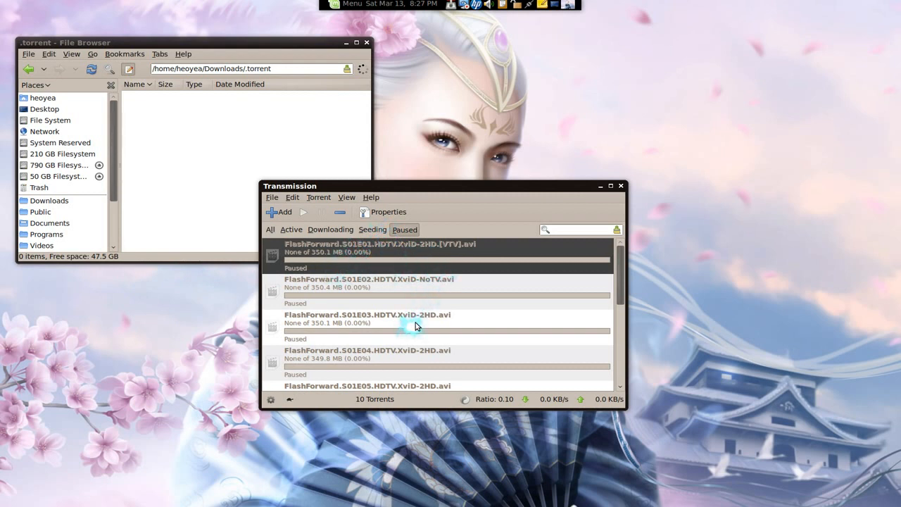
mouse_move(478, 298)
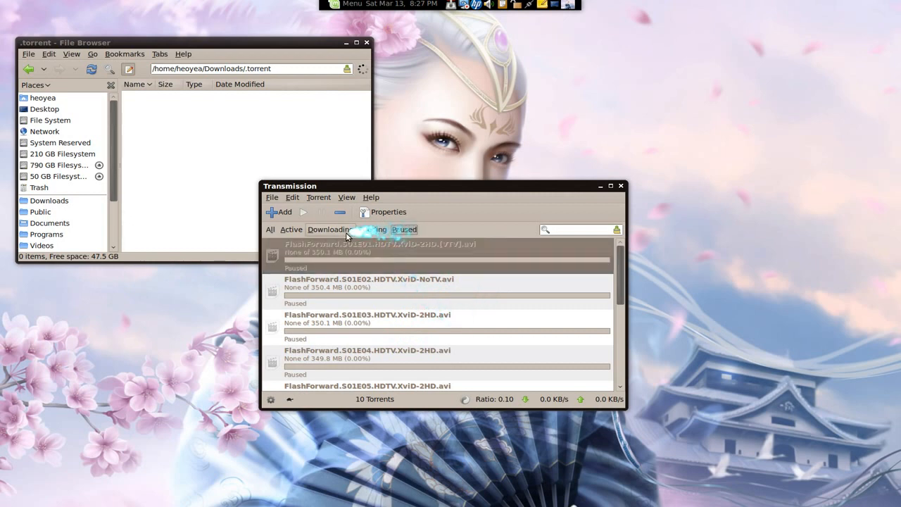
click(329, 228)
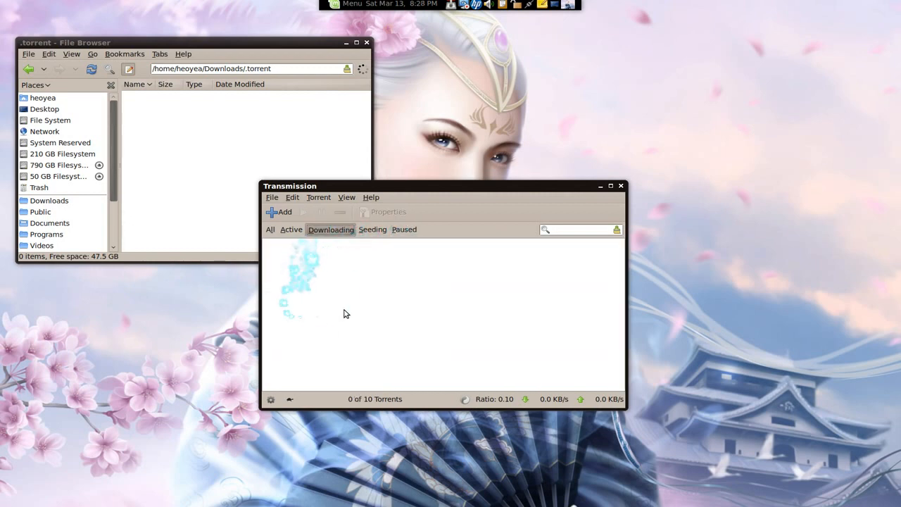
click(404, 228)
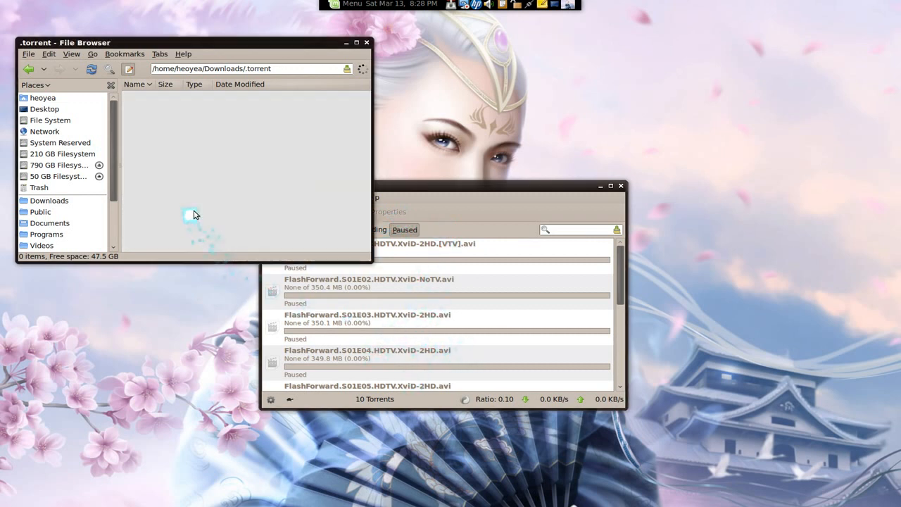
mouse_move(349, 44)
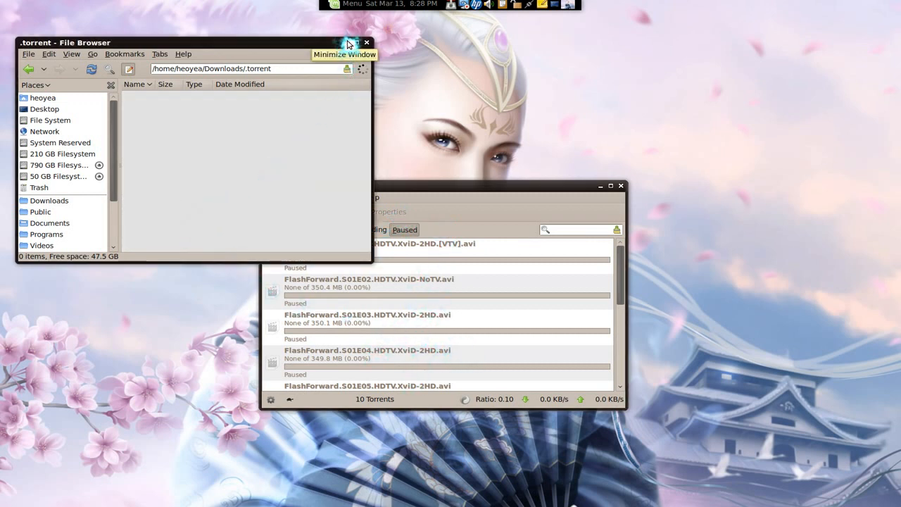
- Hide the File Browser window, leaving only Transmission's torrent list
click(350, 42)
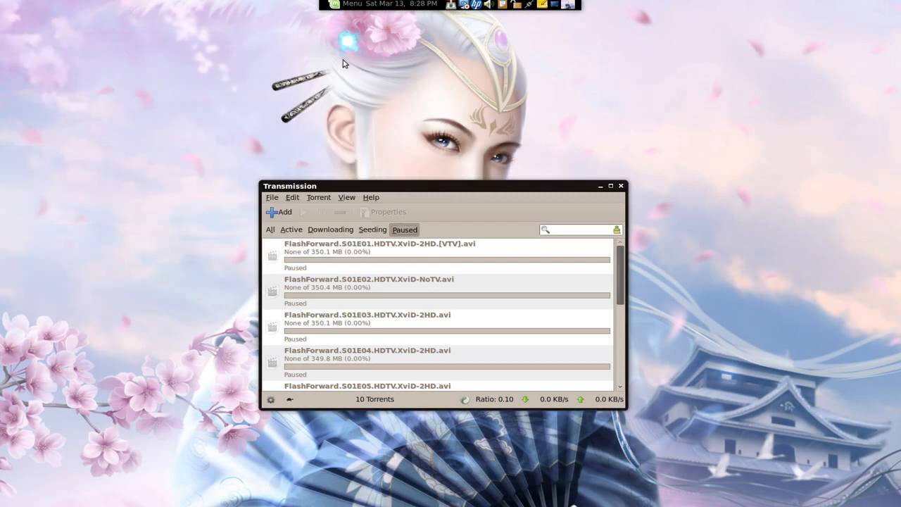
mouse_move(506, 325)
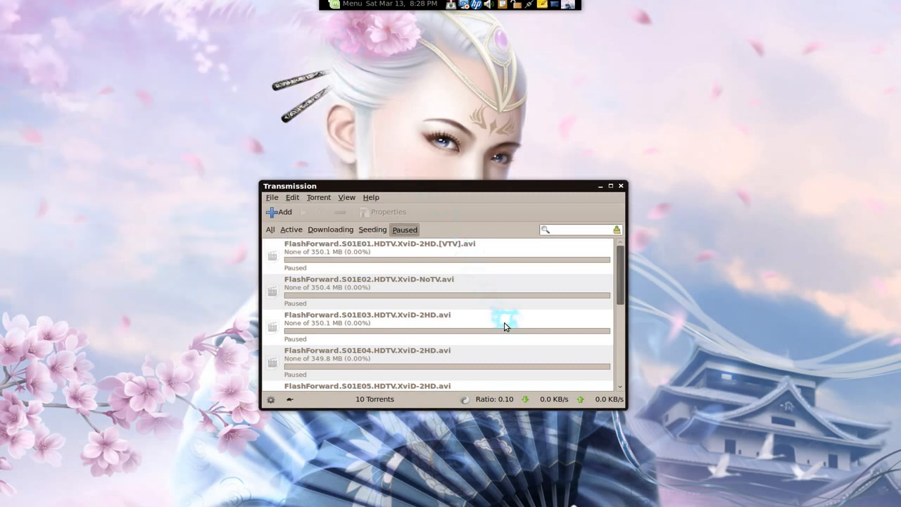
mouse_move(580, 329)
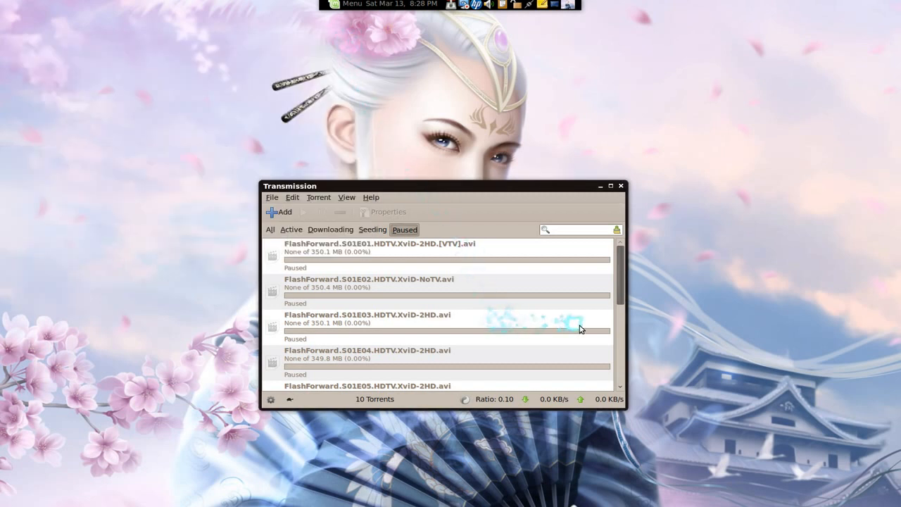
mouse_move(597, 211)
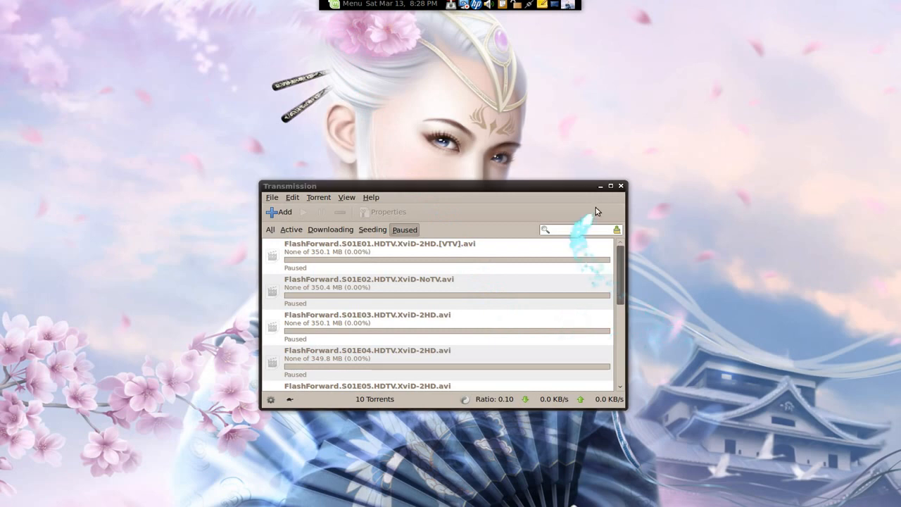